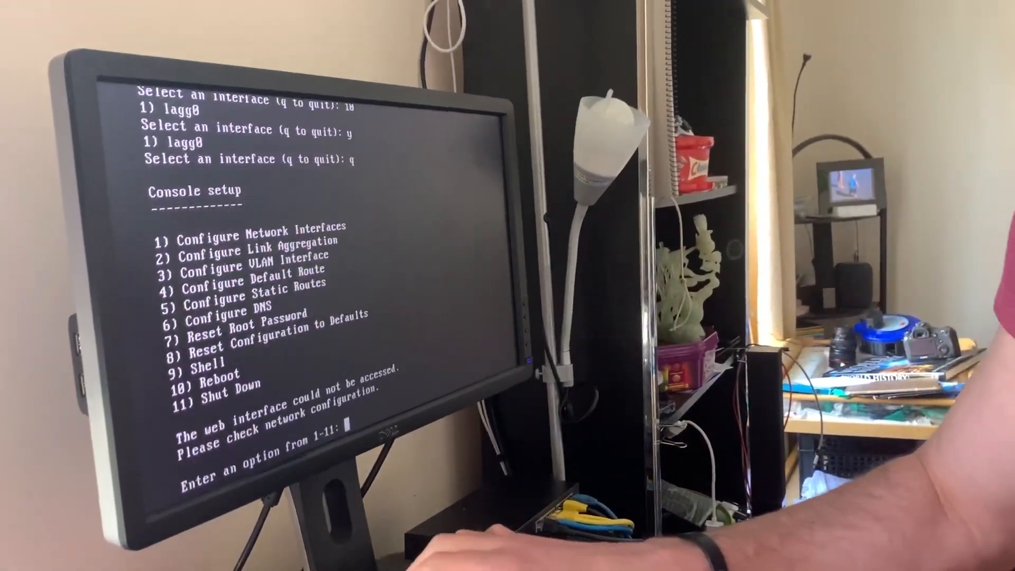
Step: Reboot the NAS via console option 10, confirming with y
type("10")
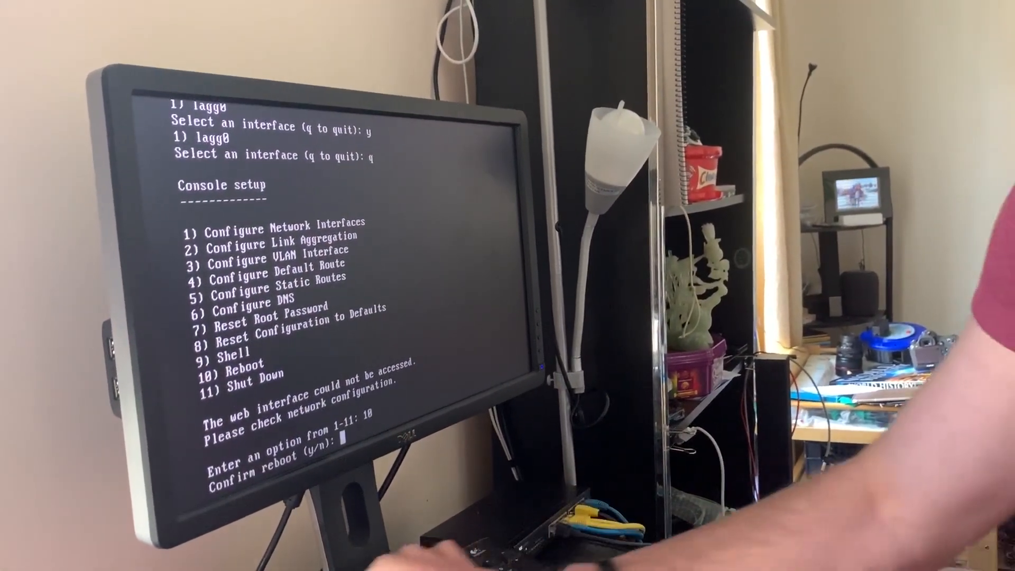
type("y")
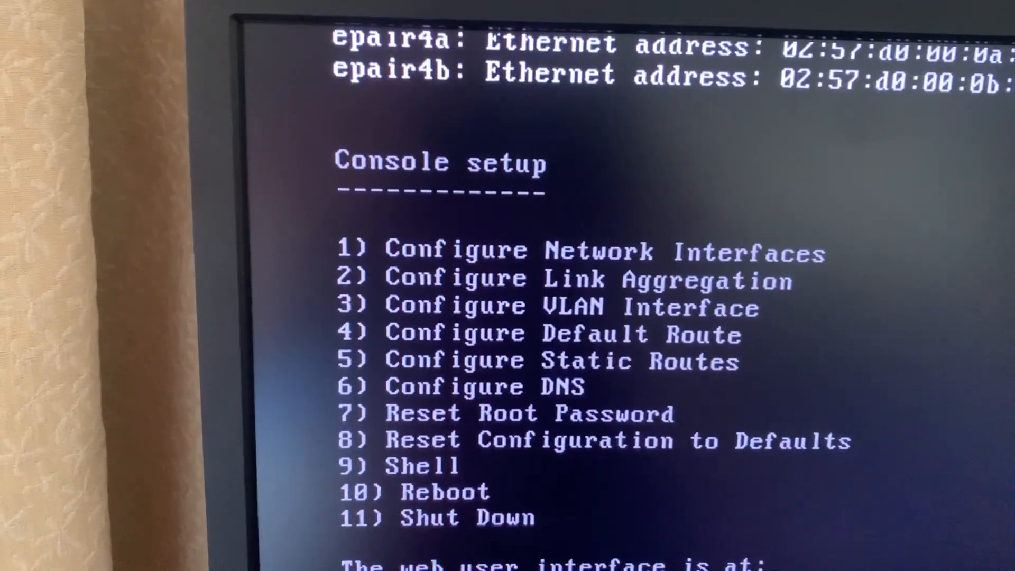
Step: List network interfaces with option 1, confirm only lagg0 exists, and quit without changes
type("1-11: 1")
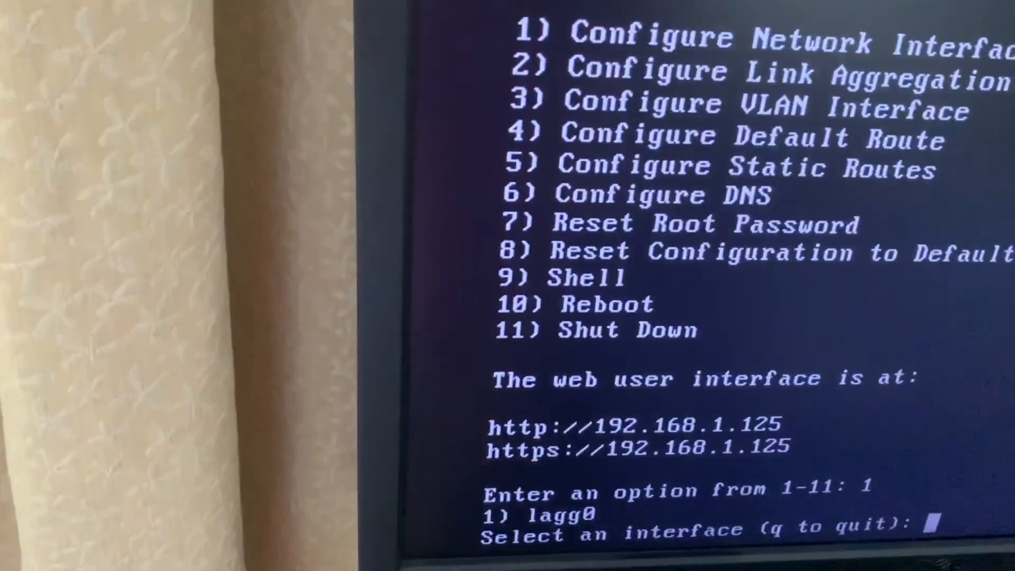
type("q")
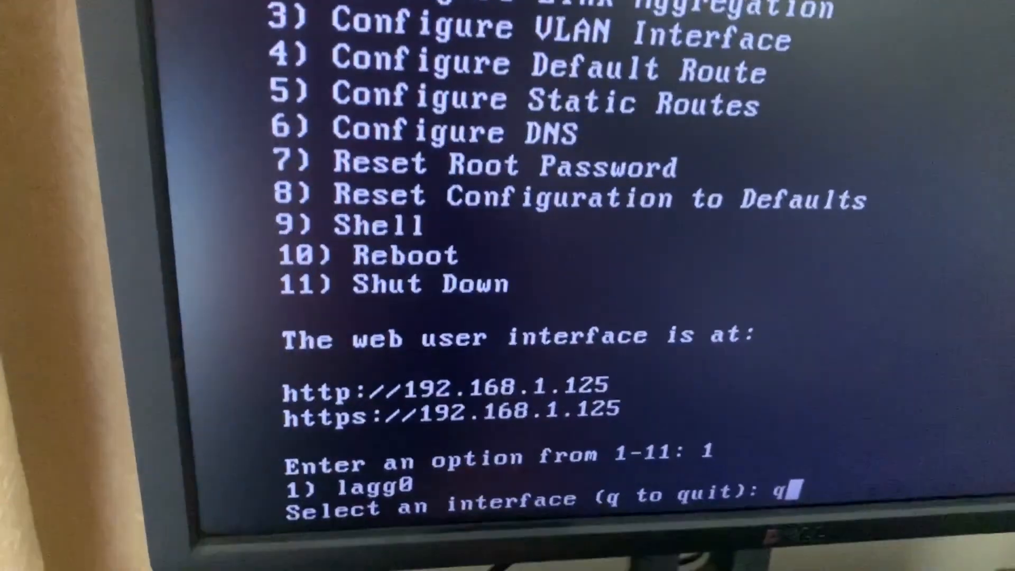
key("Return")
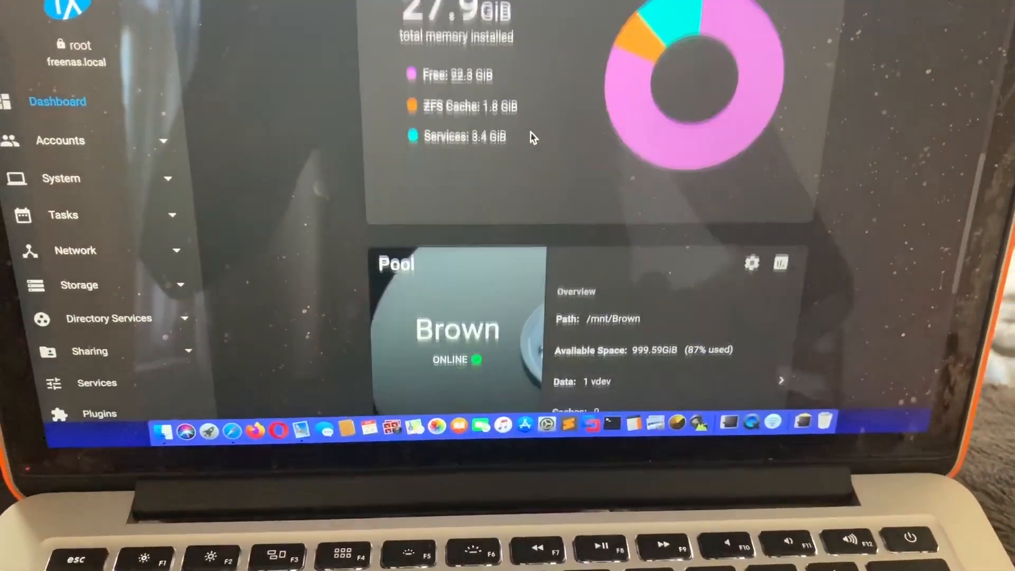
Step: Scroll through the FreeNAS dashboard to view memory usage and the Brown pool status
scroll("down", 3)
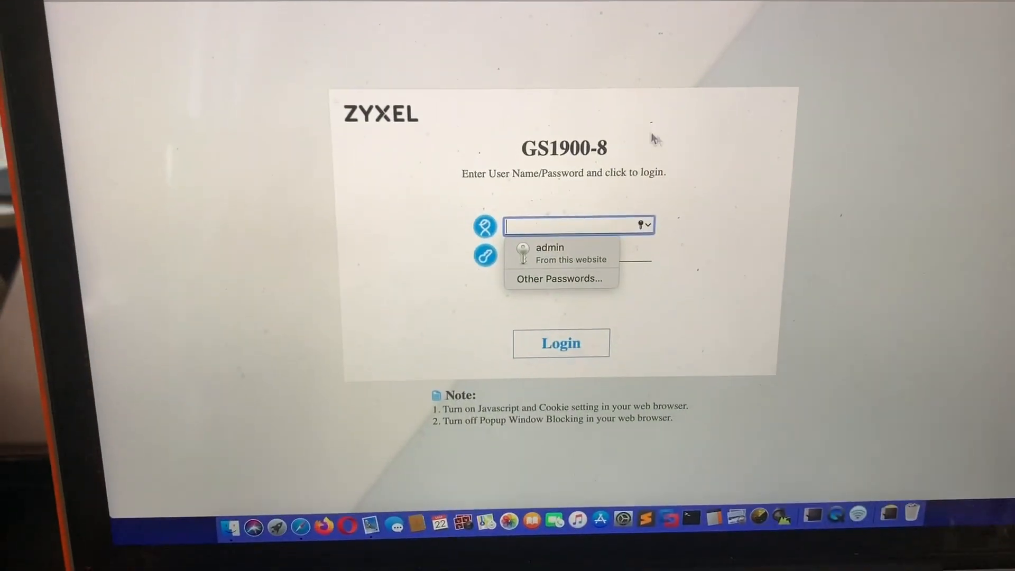
Step: Log into the Zyxel switch with the saved admin credentials and ignore the security warning
left_click(550, 248)
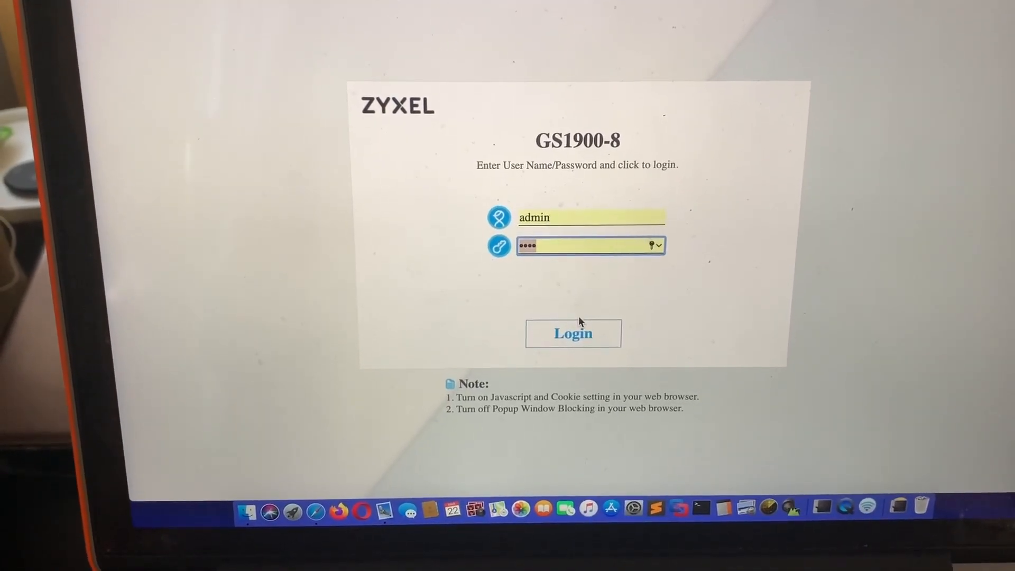
left_click(572, 333)
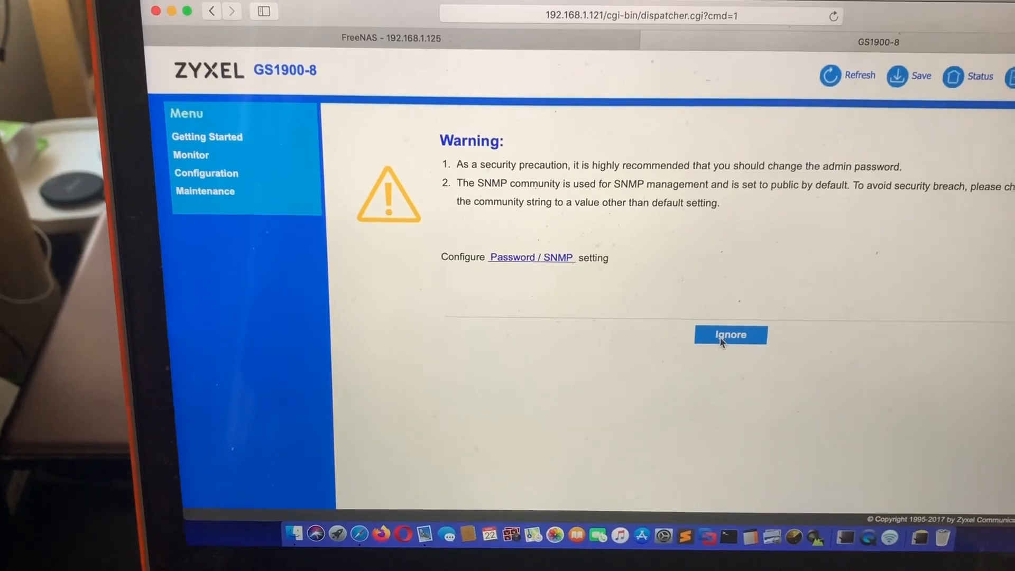
left_click(731, 335)
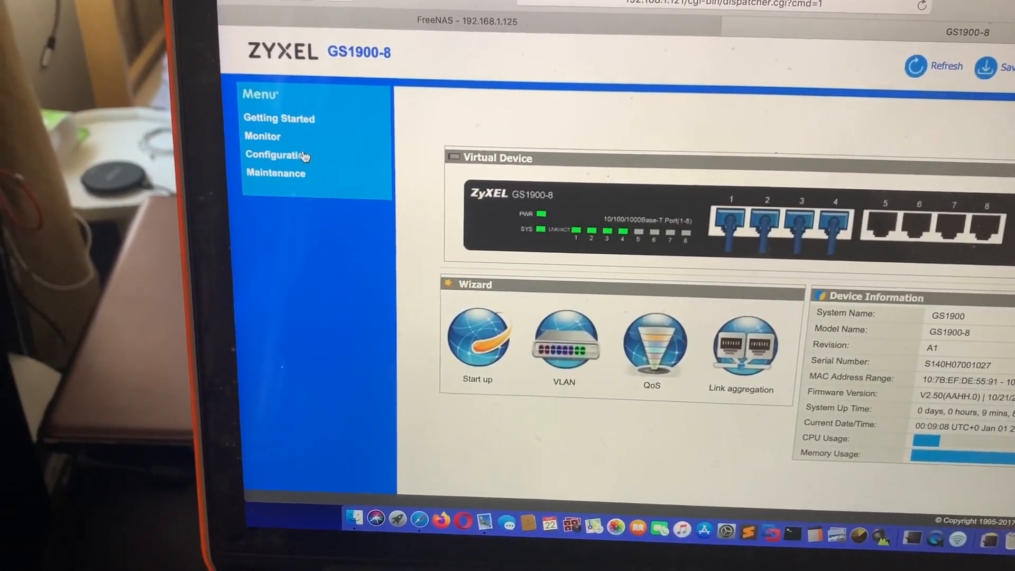
Step: Navigate to Configuration > Link Aggregation > LAG Management to view LAG1 'lagg1' LACP status
left_click(278, 155)
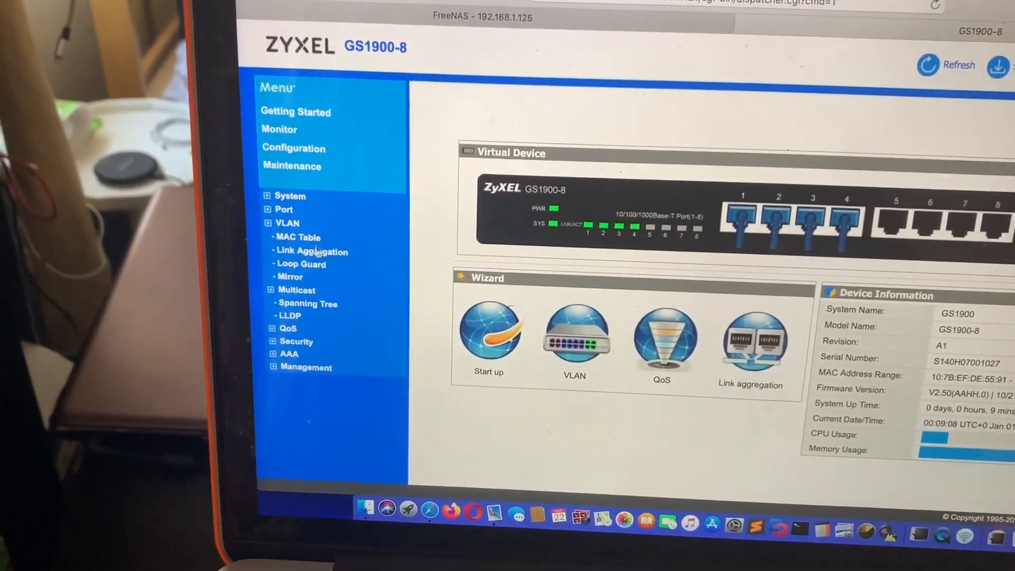
left_click(313, 252)
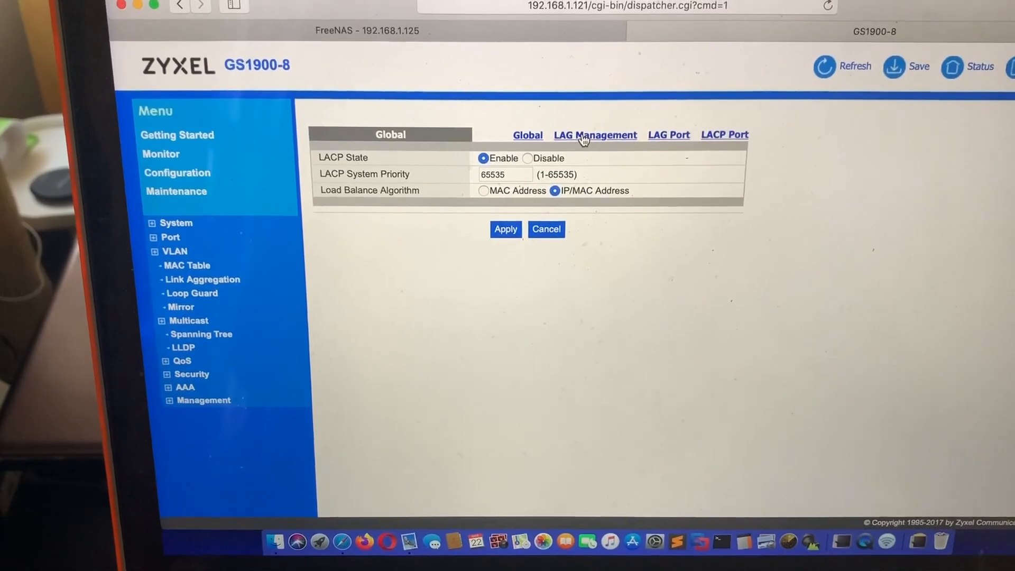
left_click(595, 134)
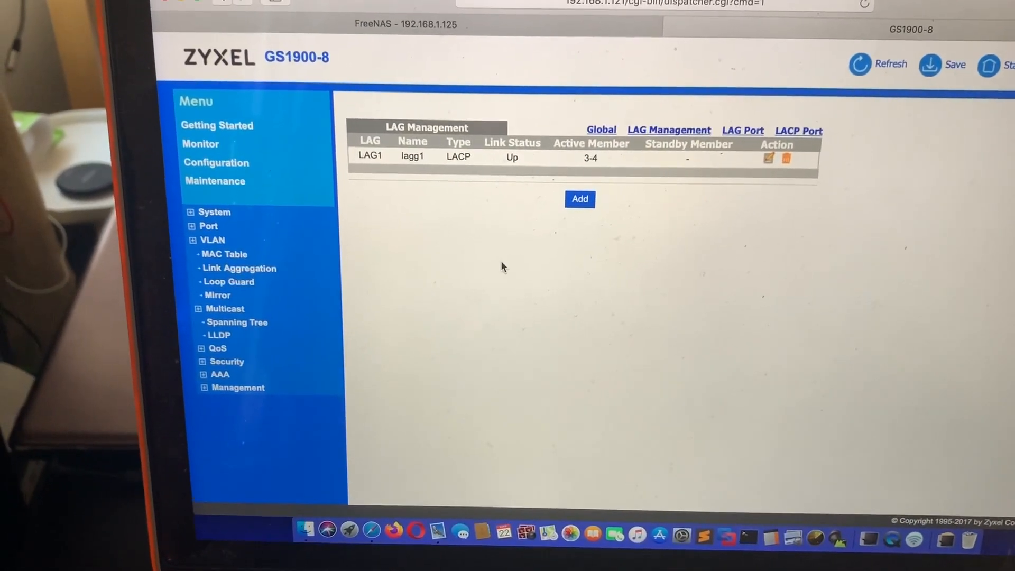